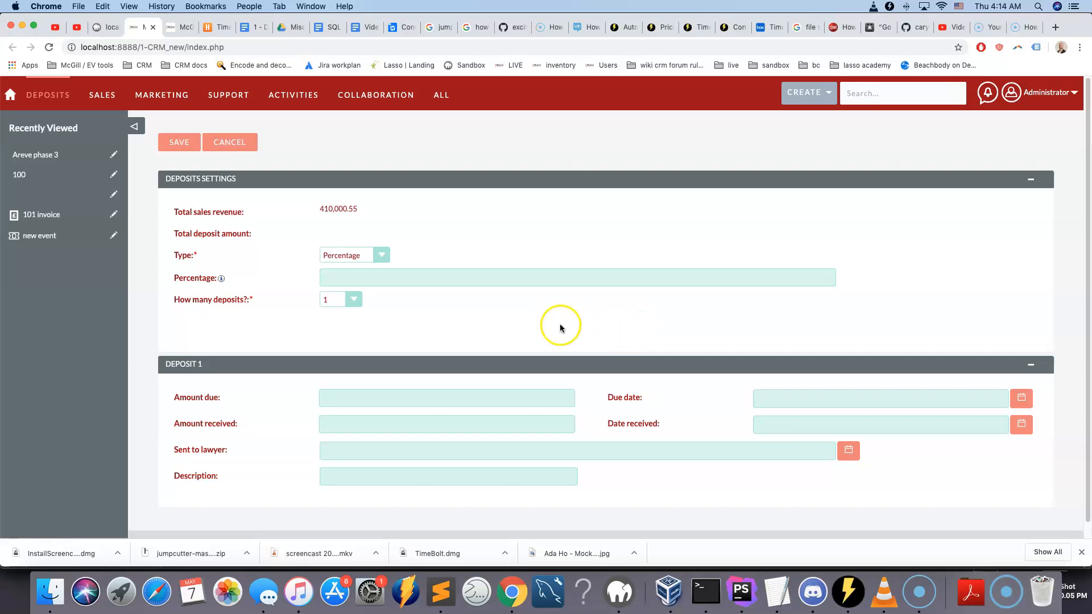
mouse_move(438, 247)
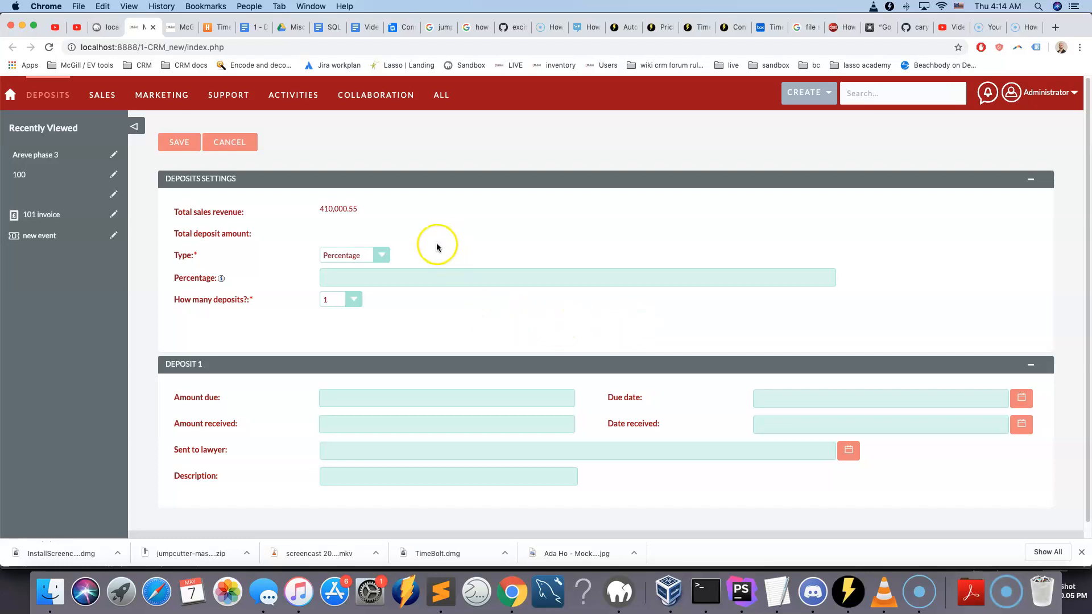
Step: Keep Percentage as the deposit type, set it to 6 over 4 deposits, and check each Amount due fills 6150.01
click(354, 254)
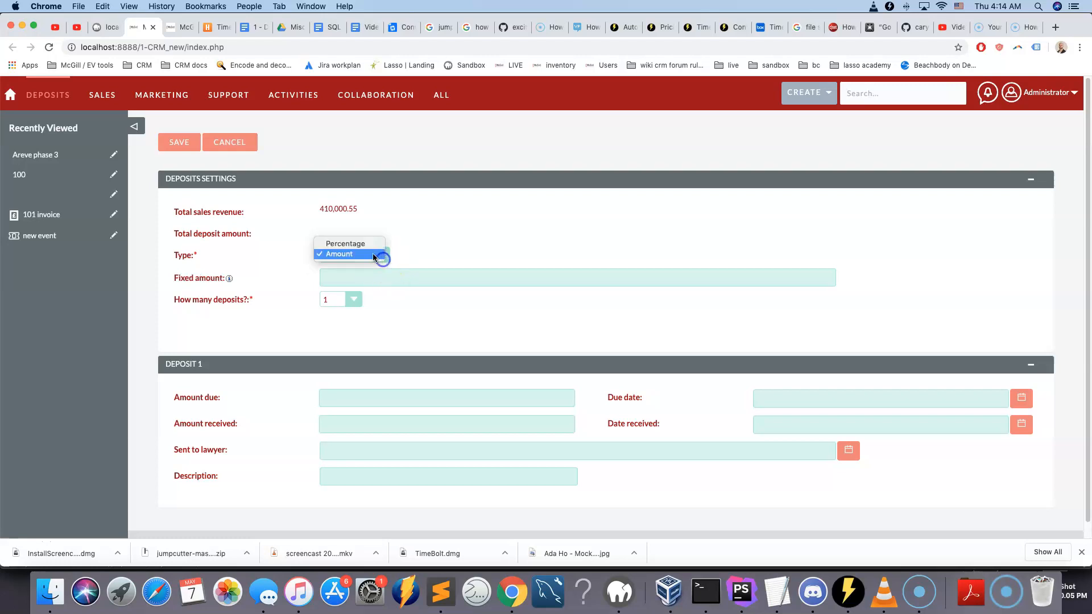
text(4)
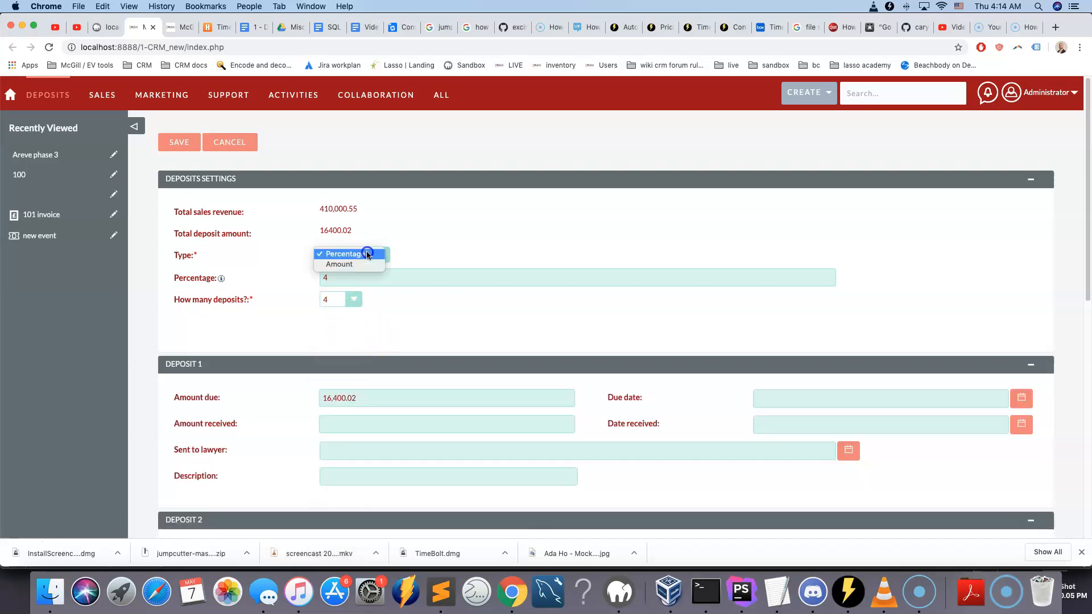
click(342, 254)
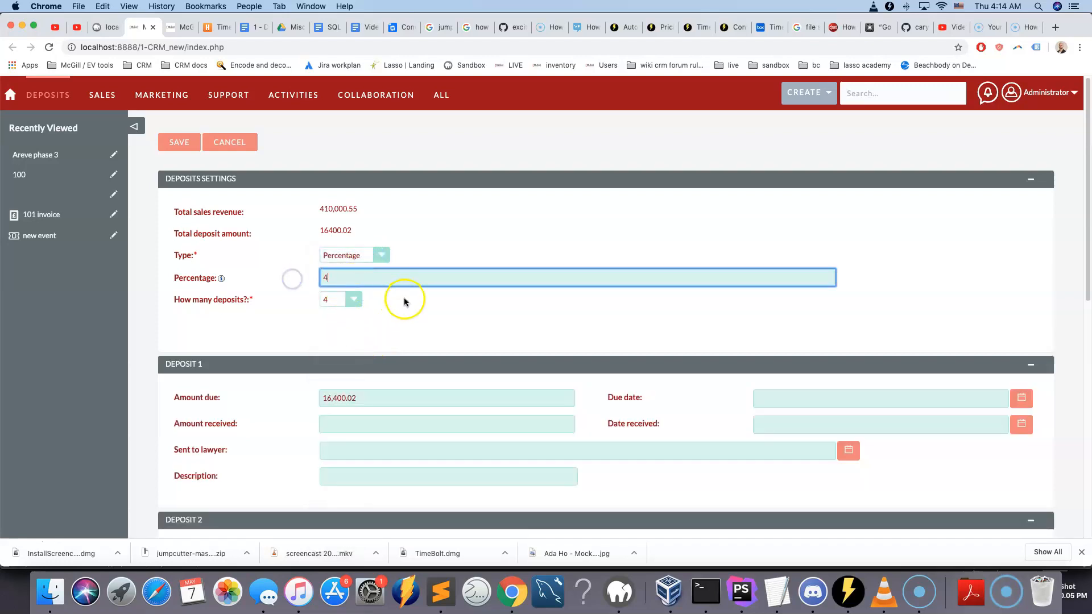
scroll(down, 3)
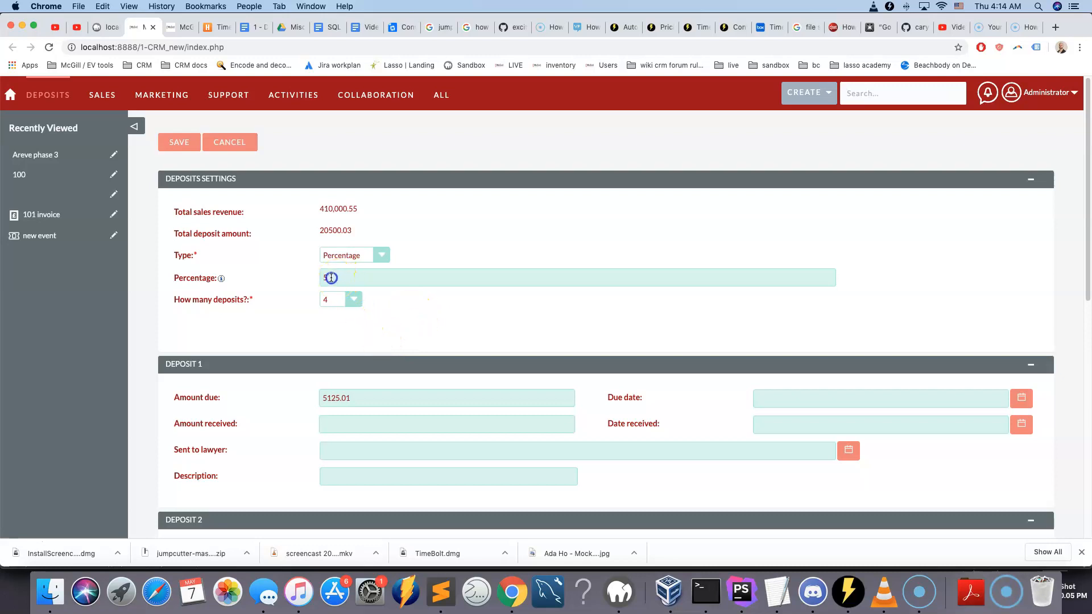
text(6)
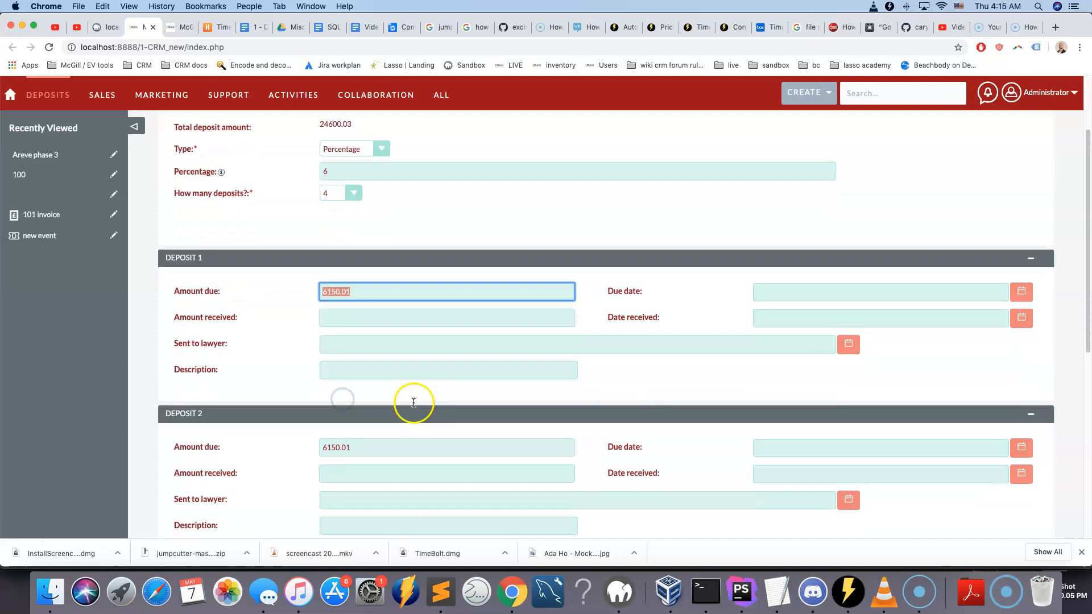
scroll(down, 3)
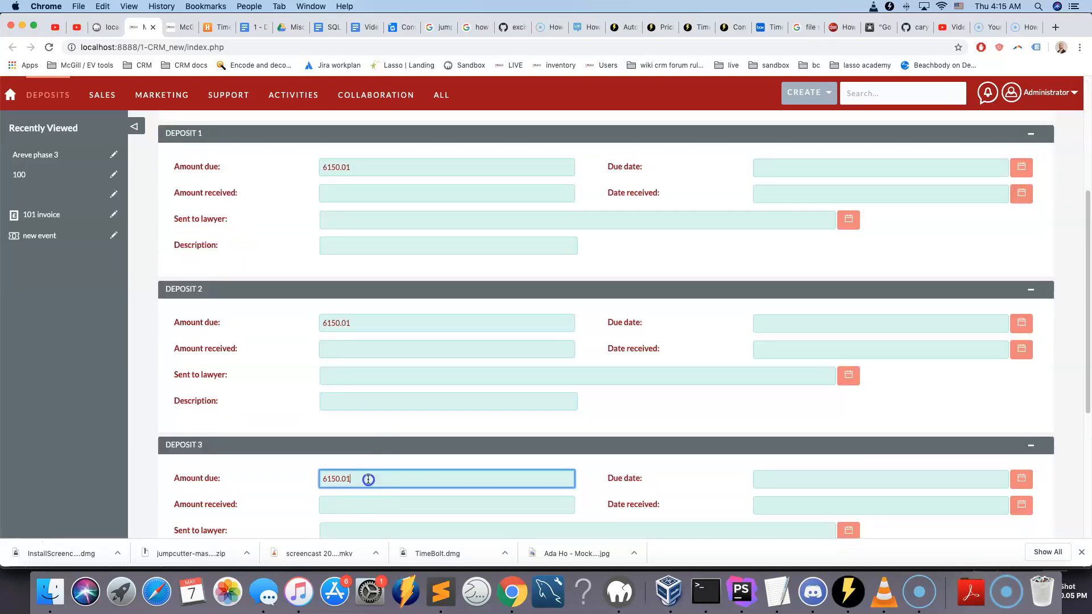
scroll(down, 3)
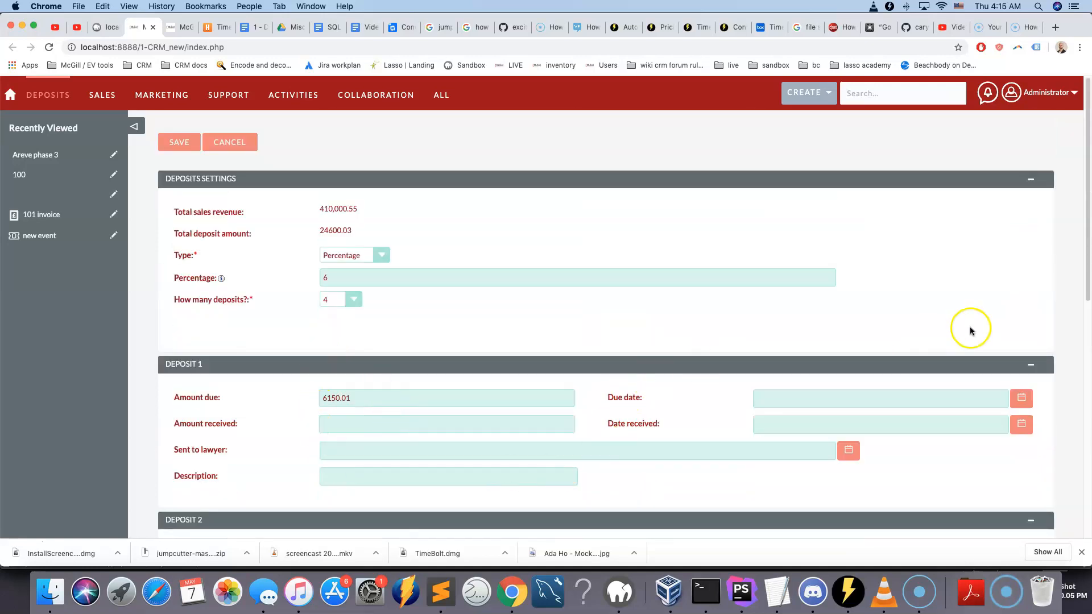
mouse_move(453, 303)
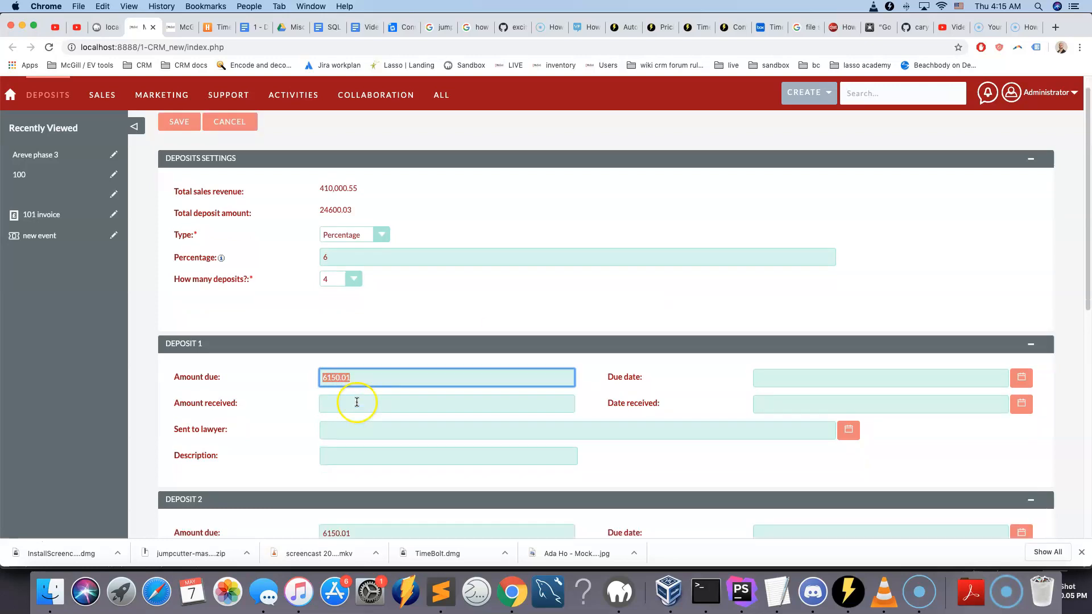
scroll(down, 3)
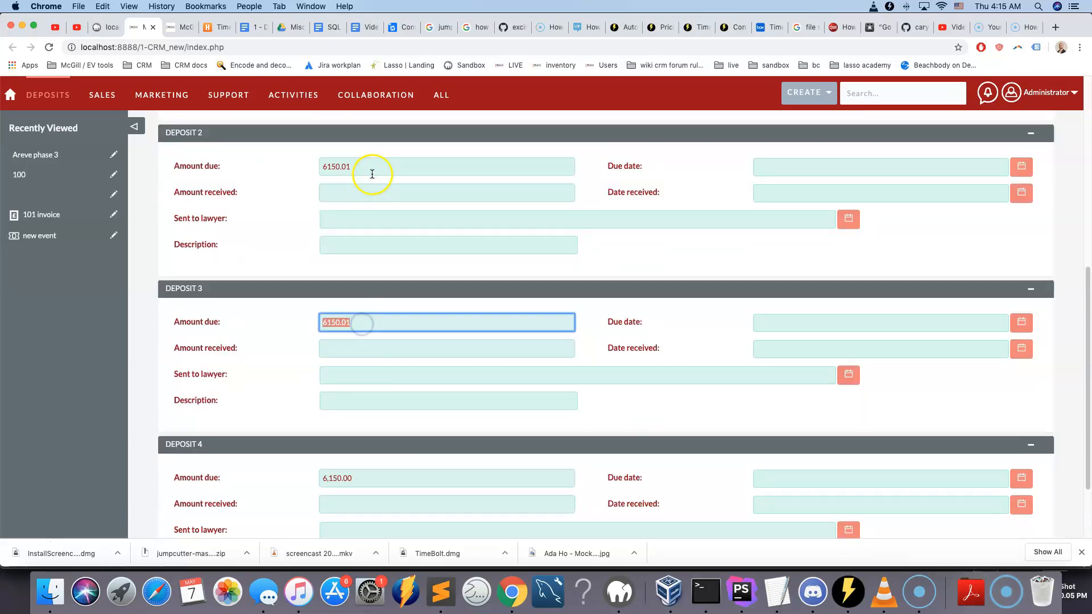
click(446, 322)
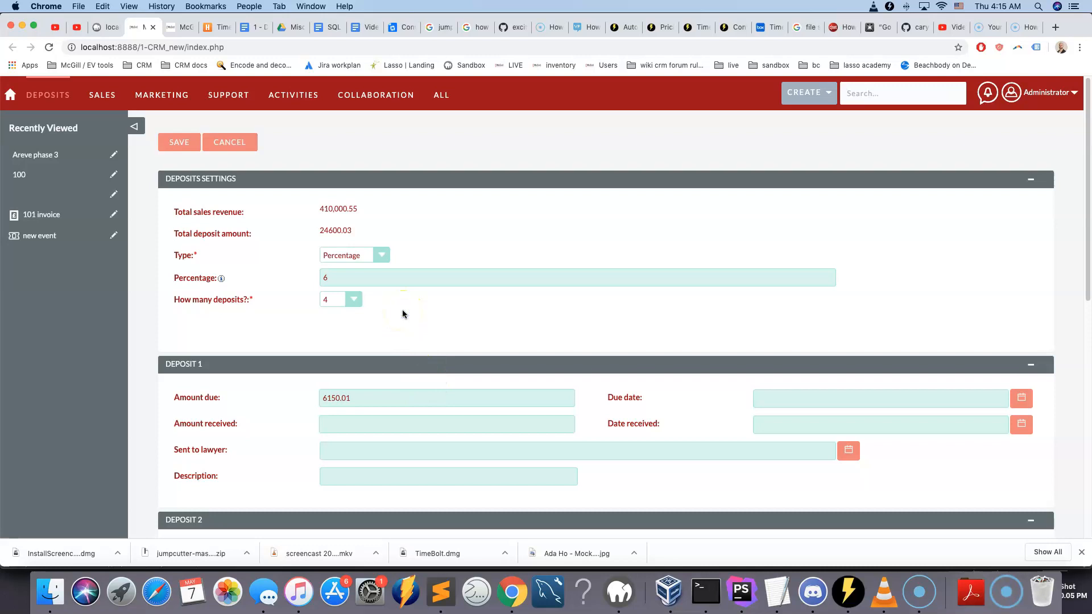
mouse_move(400, 319)
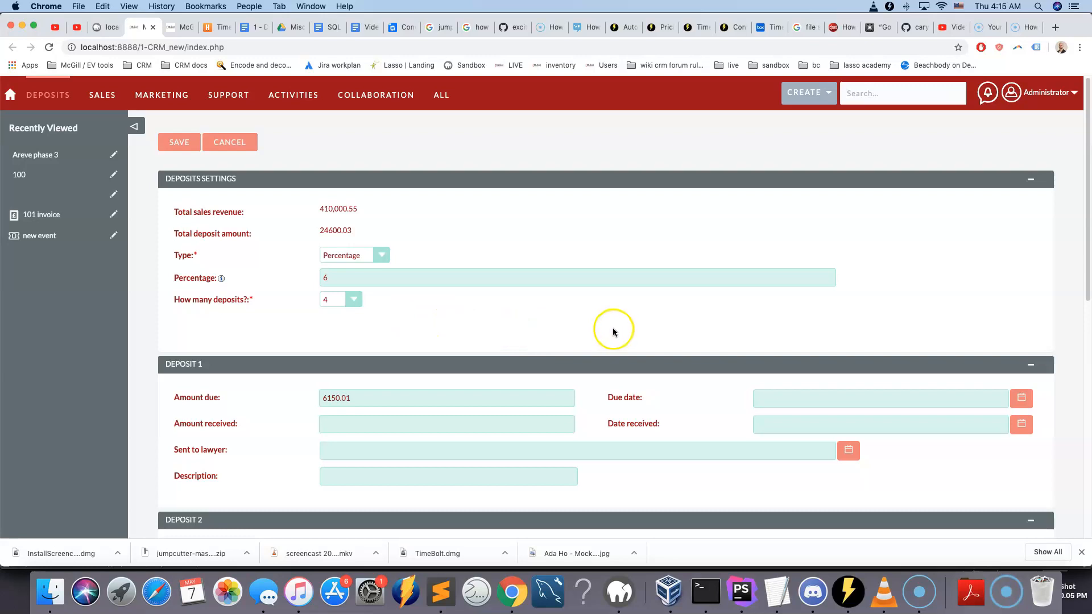
mouse_move(644, 325)
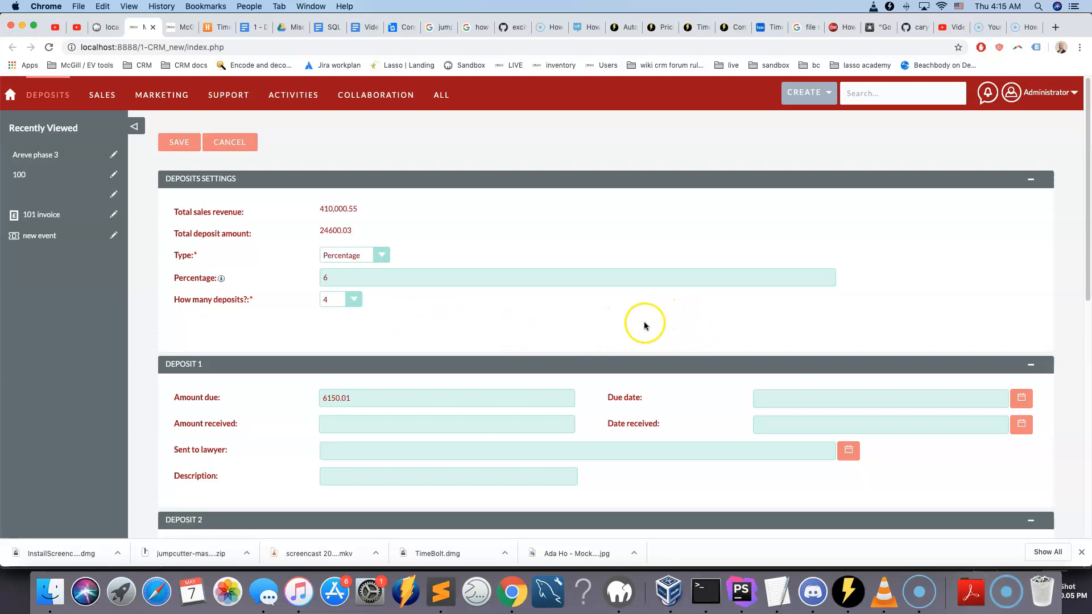
mouse_move(717, 527)
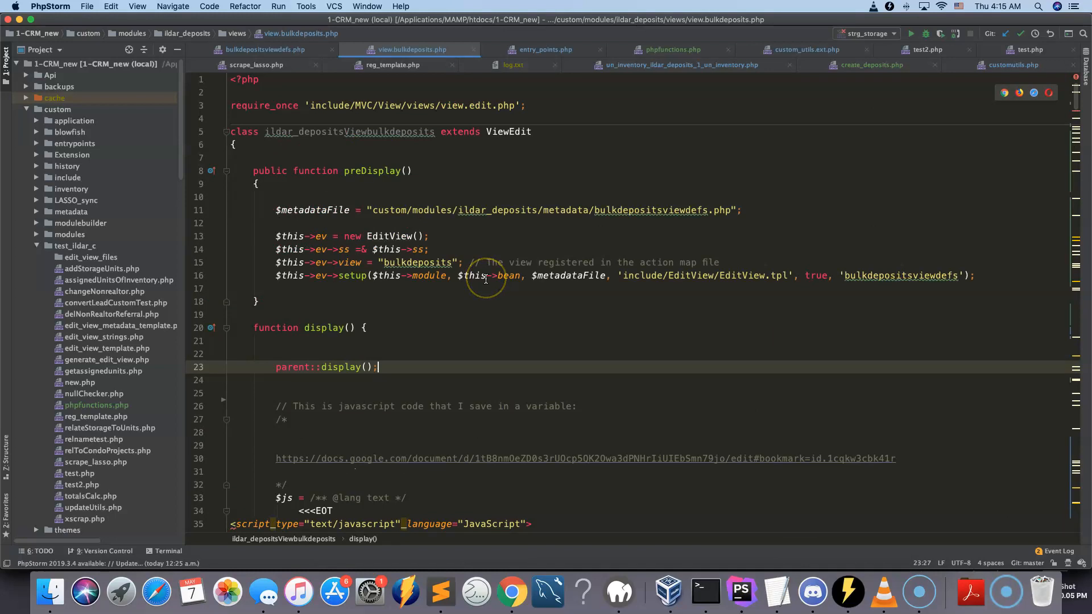
mouse_move(480, 318)
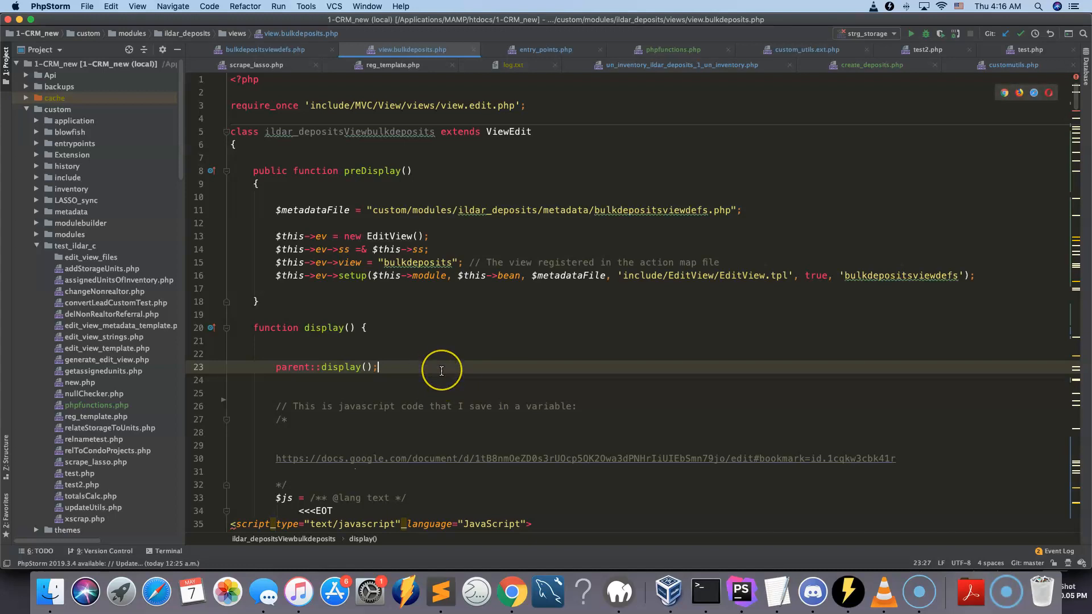
Step: Start a new line with $res after parent::display(), then move down to the embedded JavaScript block
key(enter)
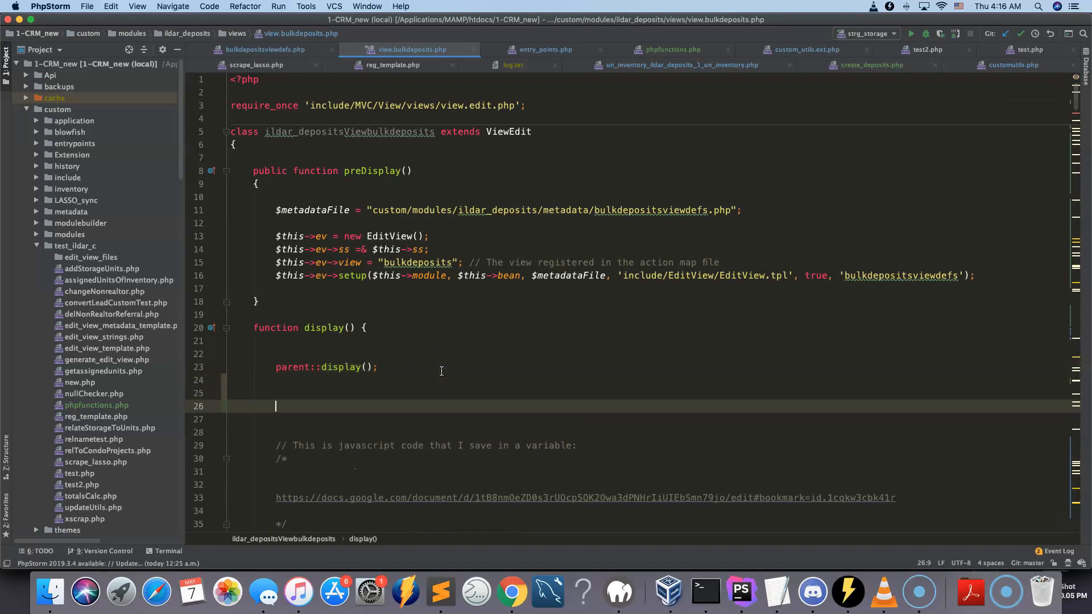
text(f9))
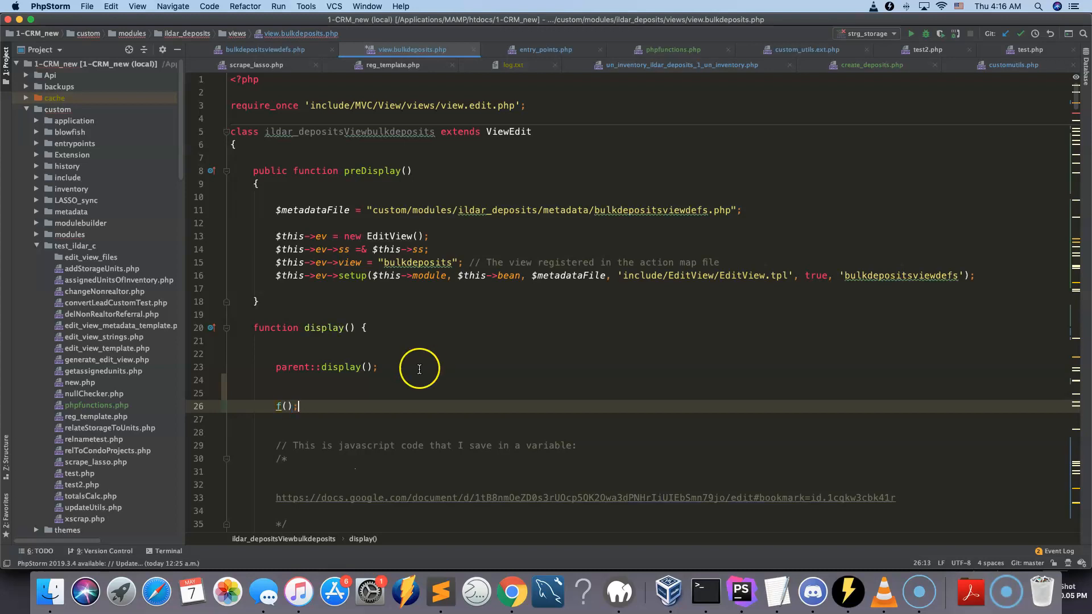
text($res)
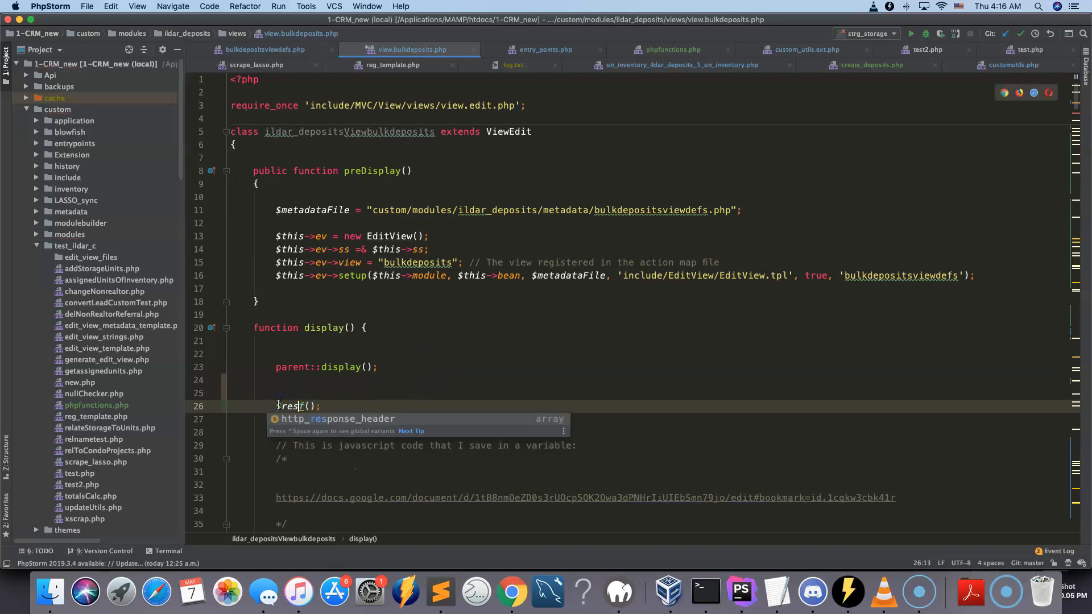
scroll(down, 3)
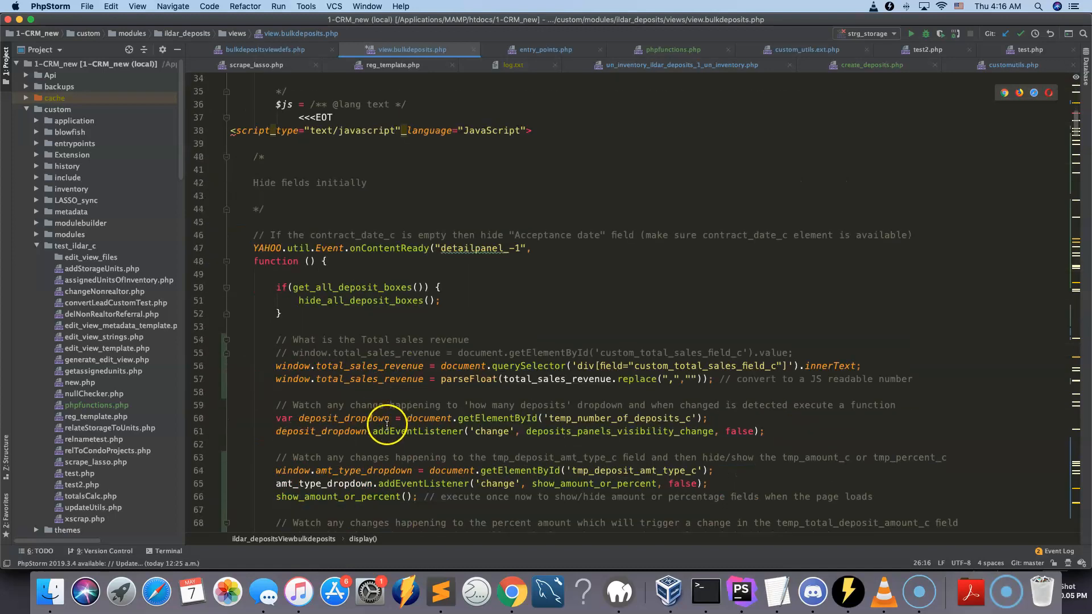
scroll(down, 3)
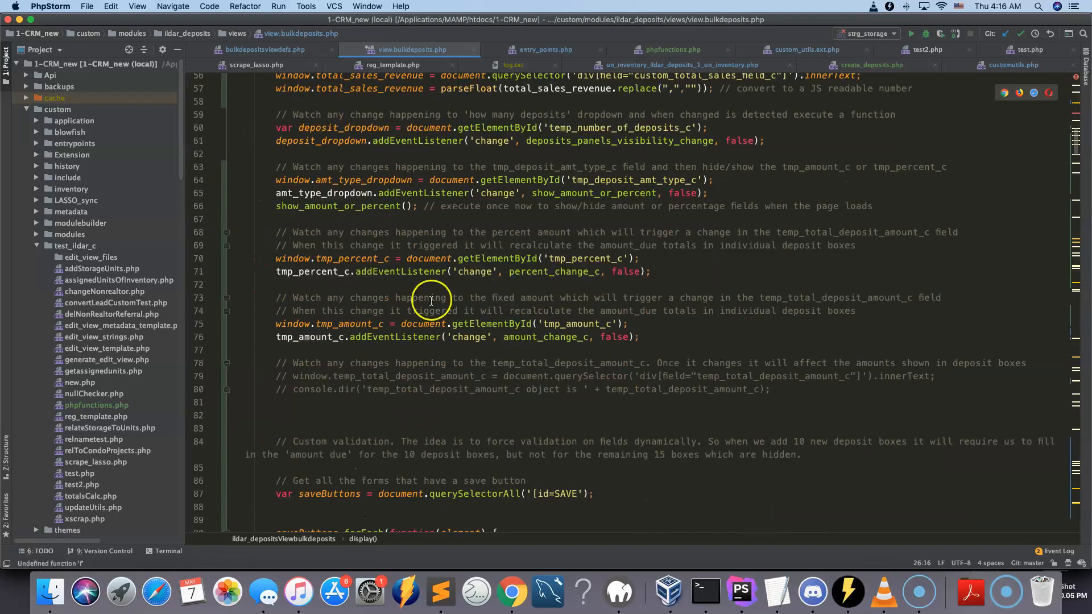
scroll(down, 3)
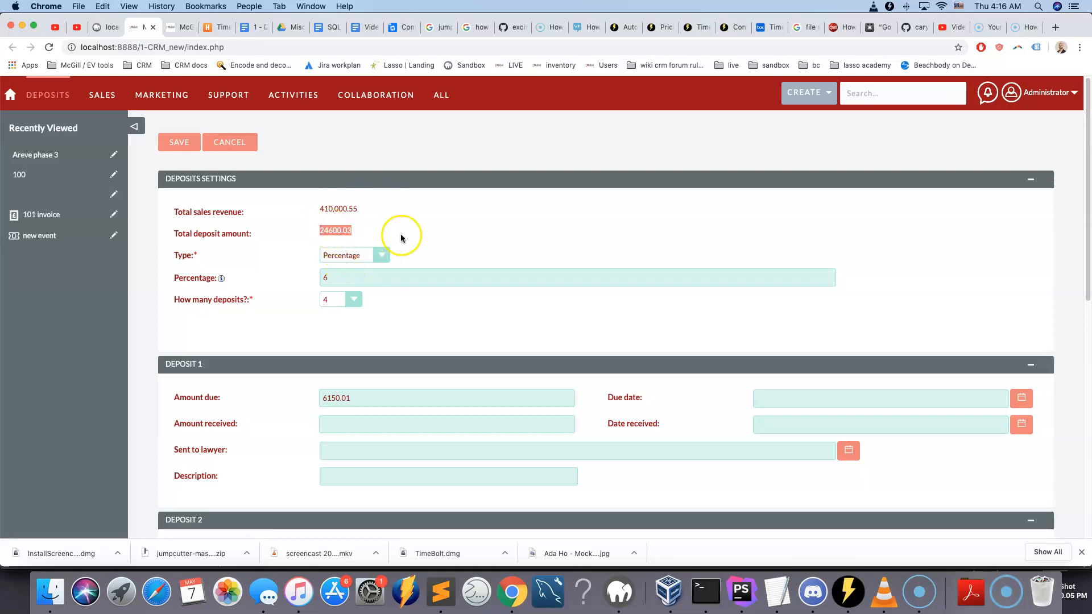
mouse_move(503, 264)
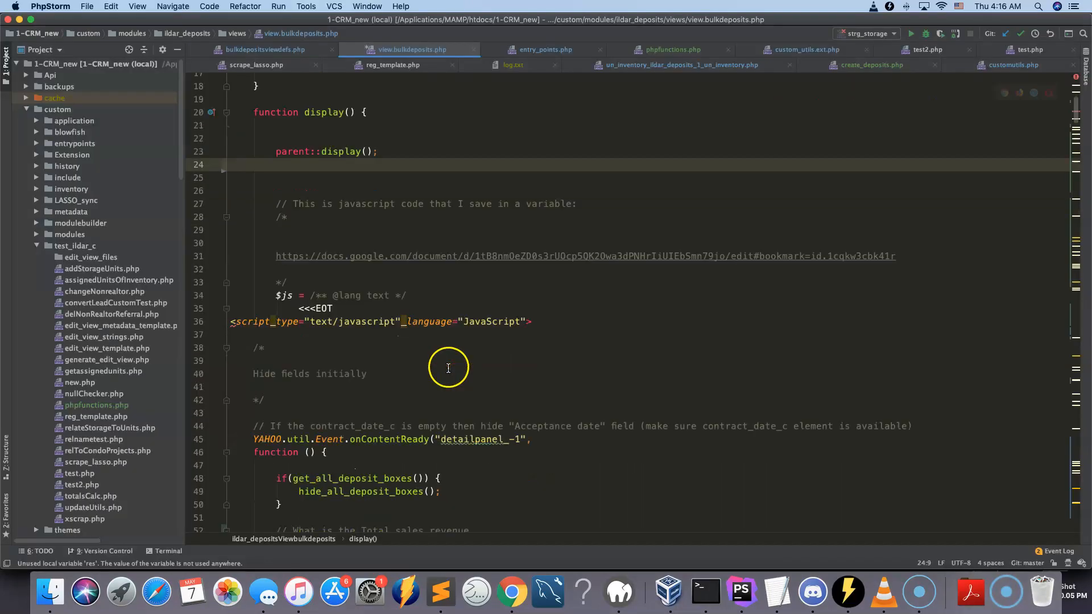
Step: Write the run_php call with functionname 'spread_amount' and the total deposit amount and deposit count as arguments
scroll(down, 3)
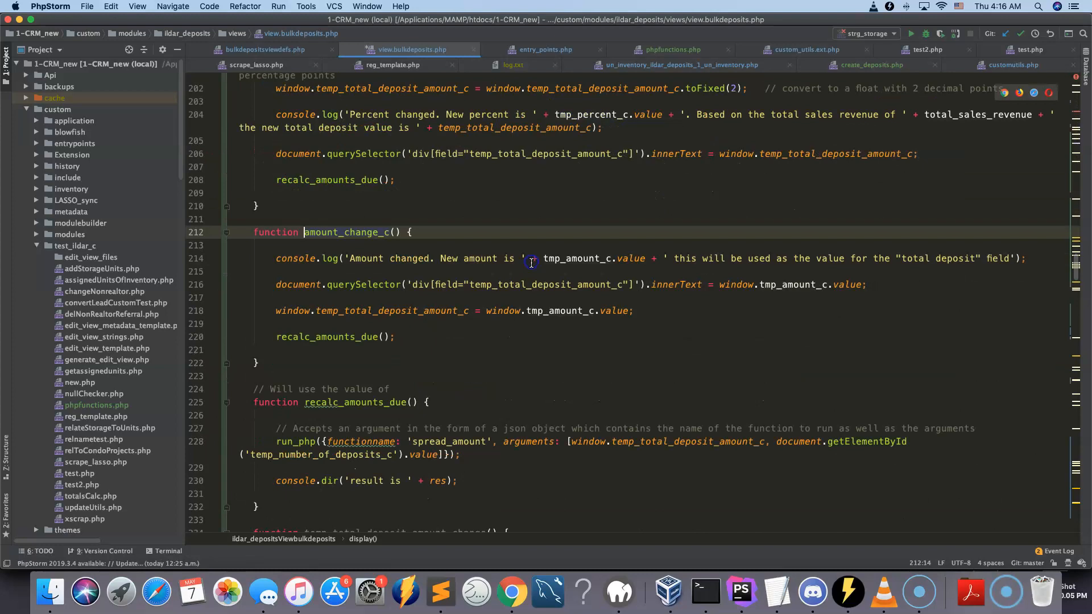
scroll(down, 3)
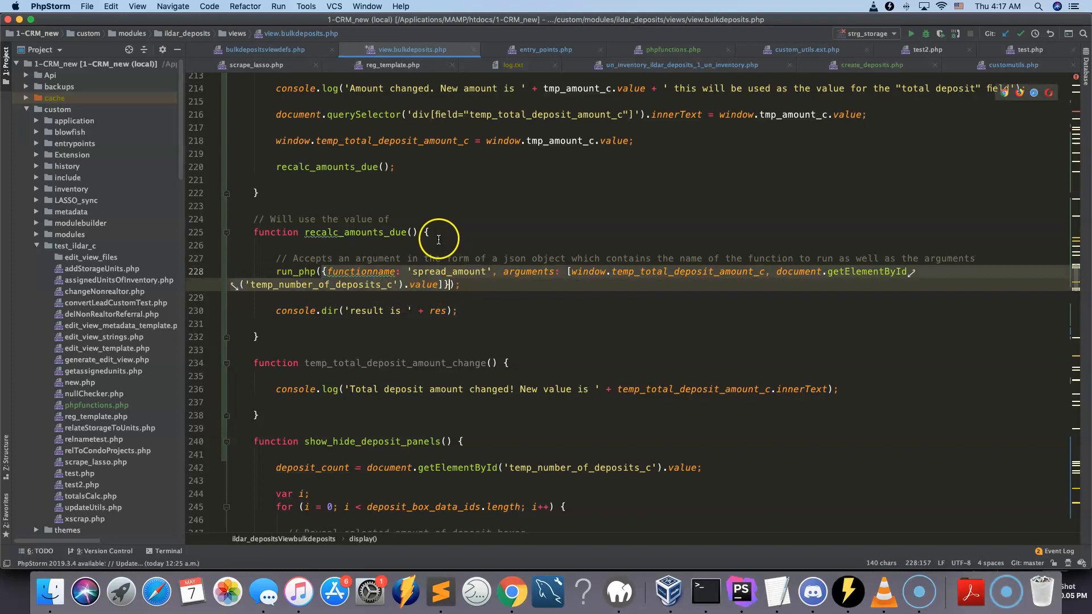
key(enter)
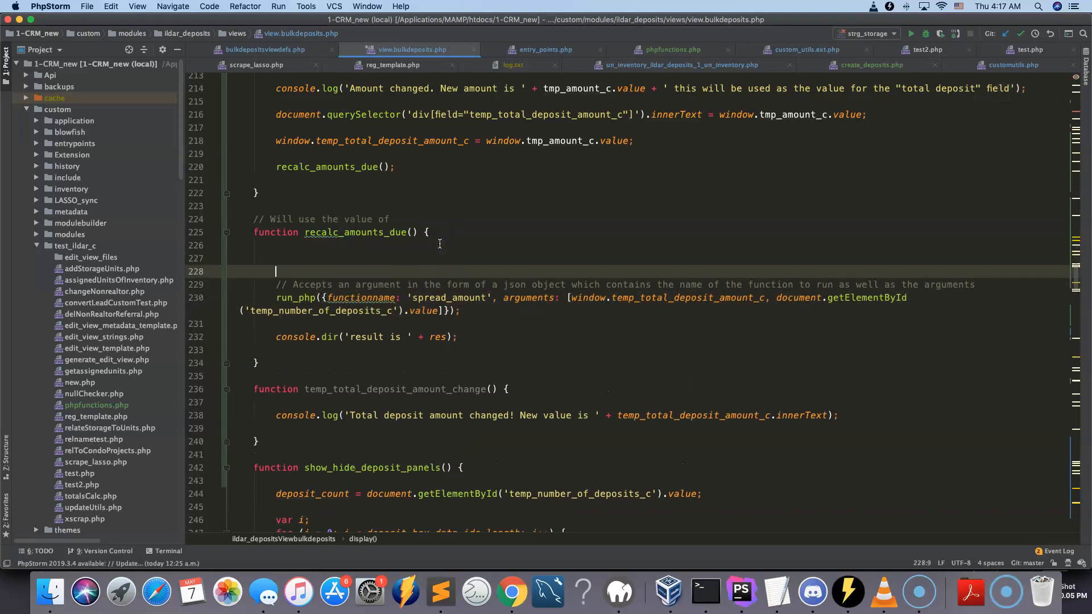
text({functionname: 'spread_amount', arguments: [window.temp_total_deposit_amount_c, document.getElementById('temp_number_of_deposits_c').value]})
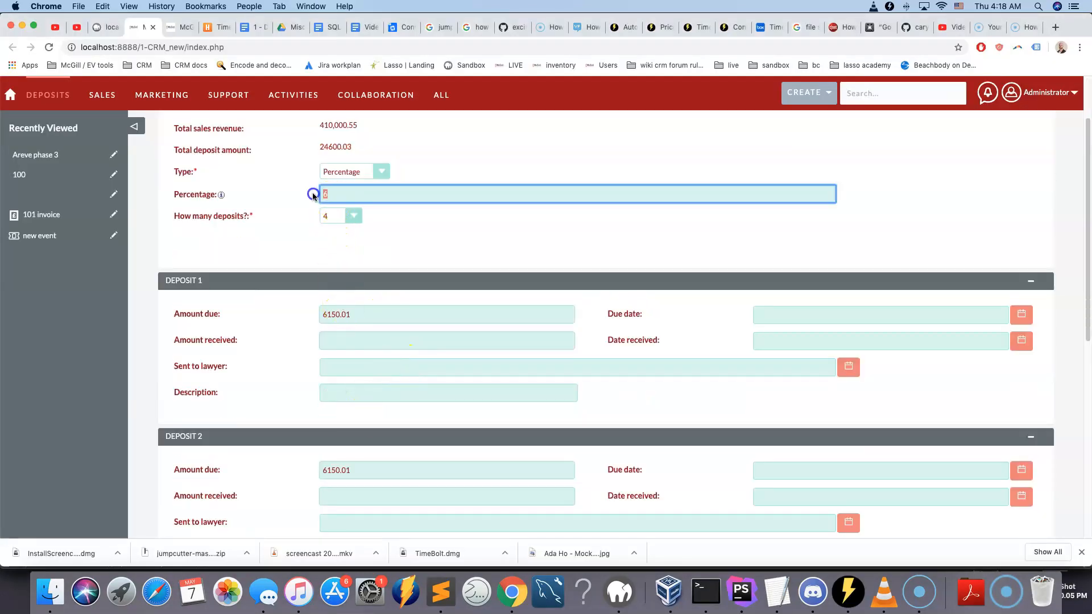
Step: Change the form's Percentage value to 7
text(7)
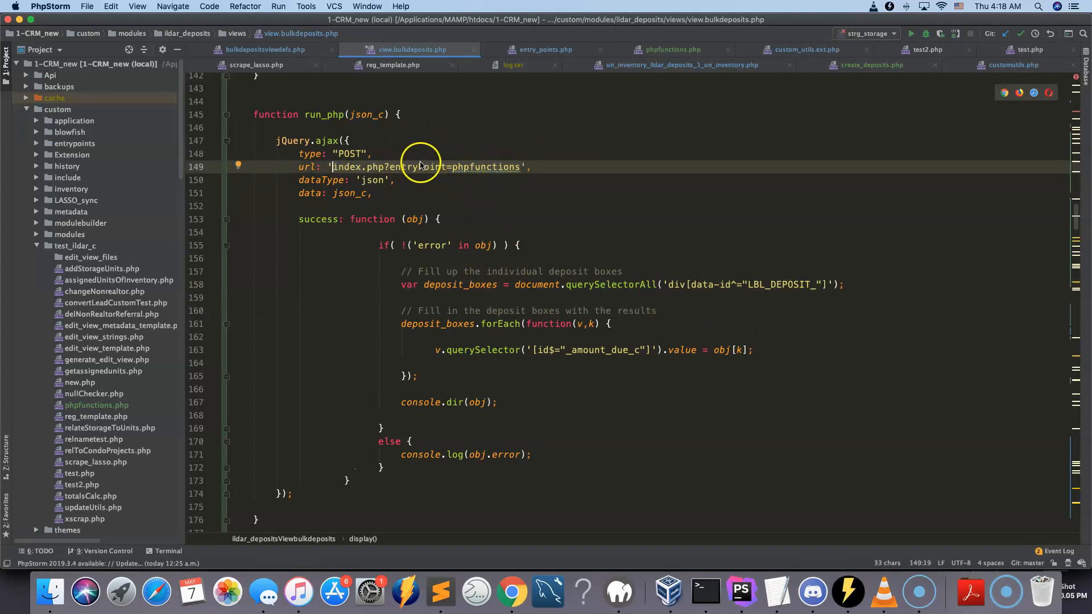
Step: Jump to phpfunctions.php and look up the spread_amount declarations
click(669, 50)
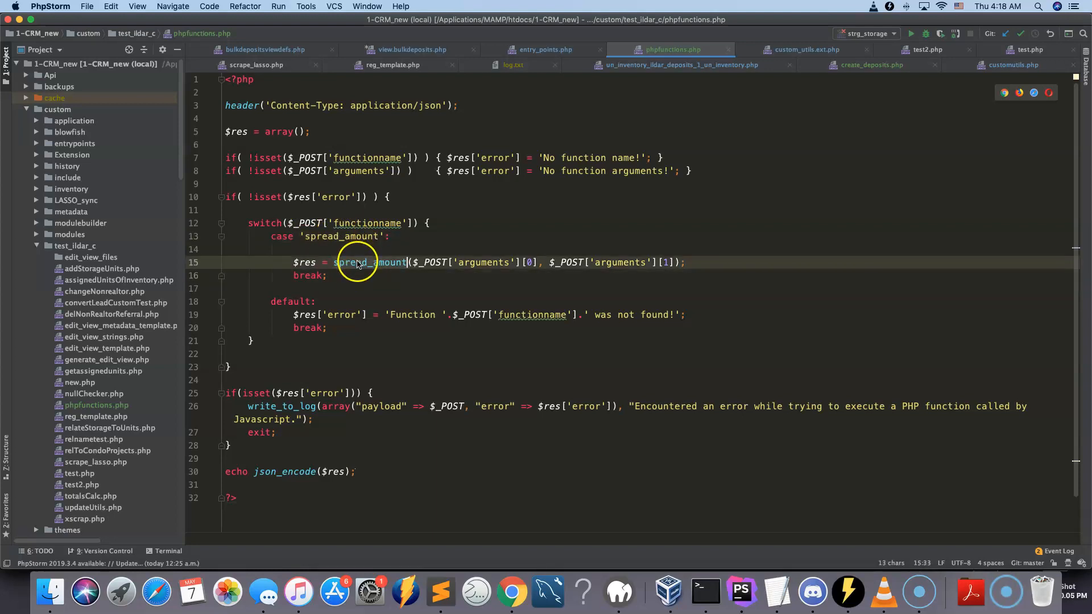
click(369, 262)
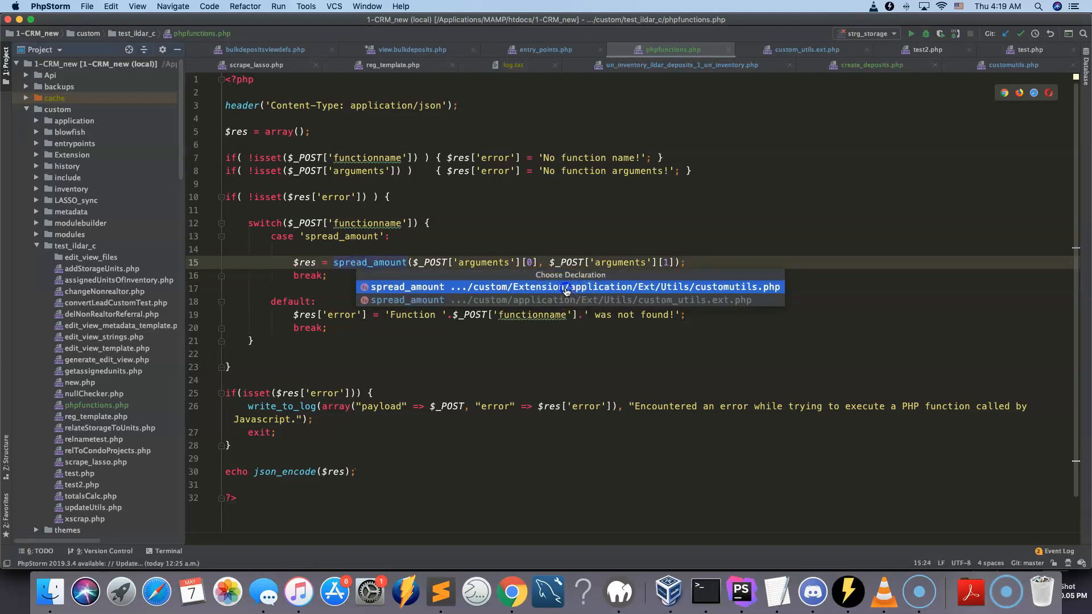
Step: Choose the customutils.php declaration to view spread_amount() and adjust_parts()
click(569, 286)
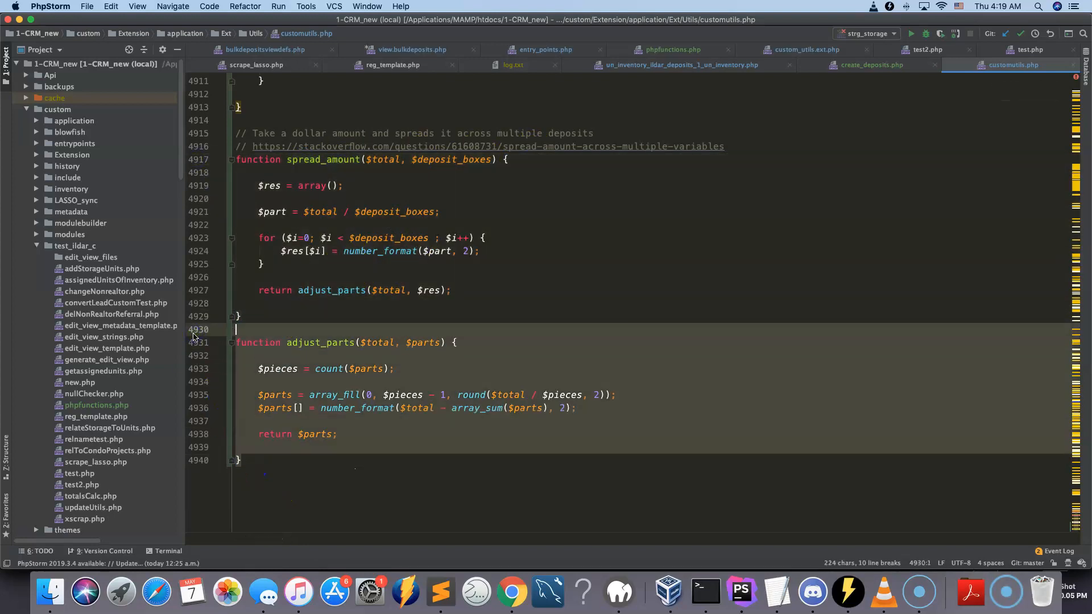
click(299, 460)
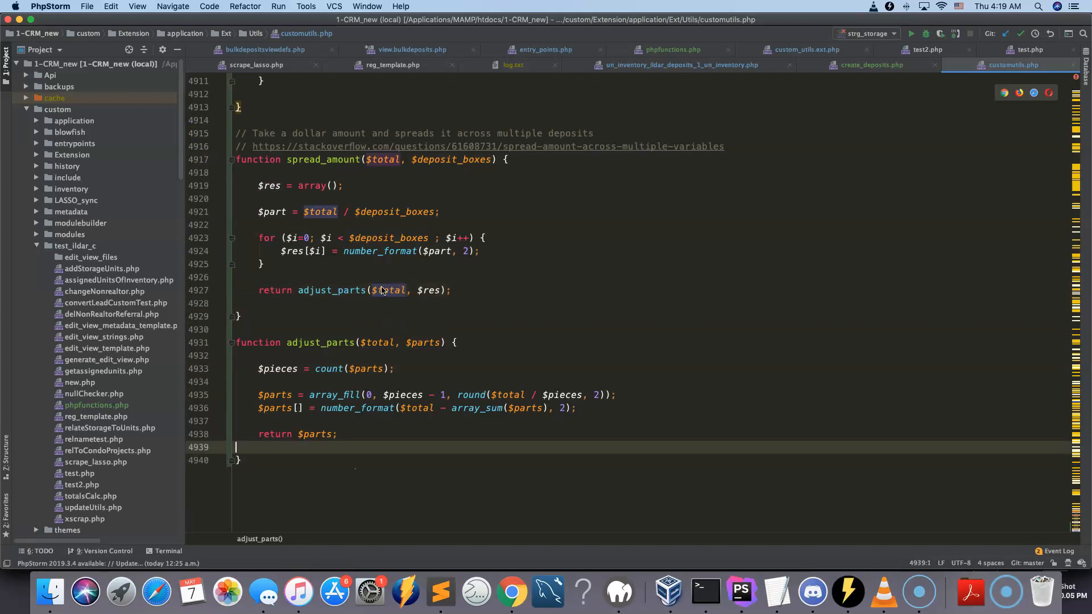
Step: Revisit the spread_amount call in phpfunctions.php, then return to run_php() in view.bulkdeposits.php
click(670, 49)
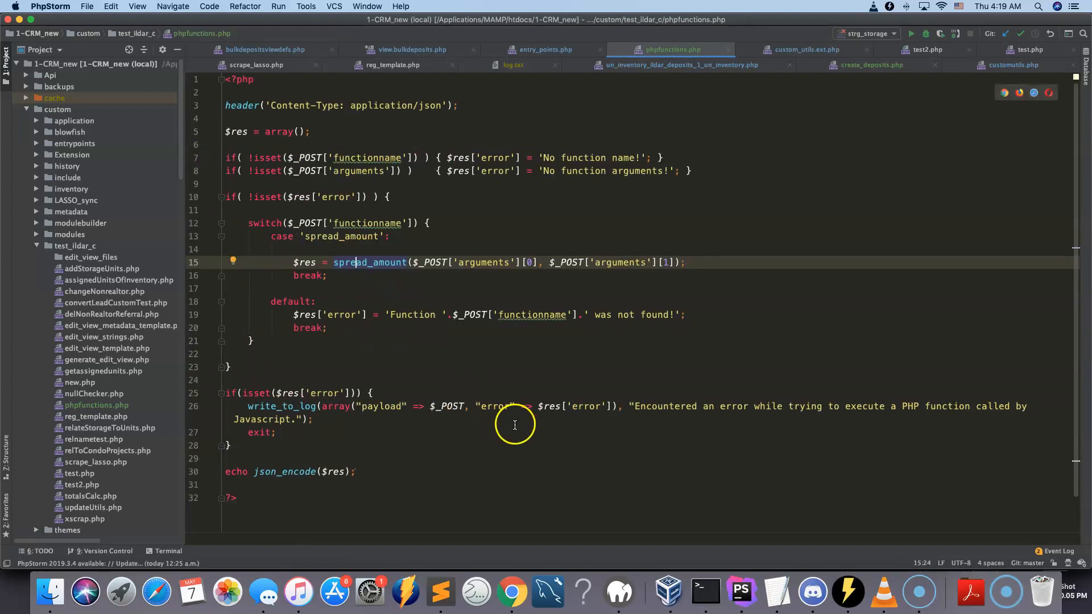
double_click(370, 262)
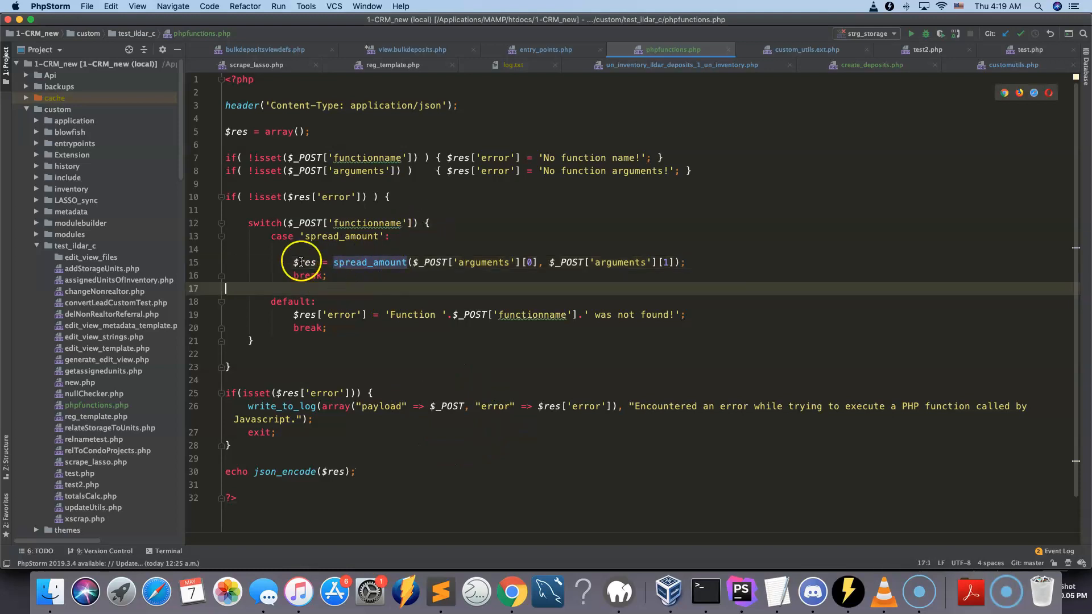
click(308, 263)
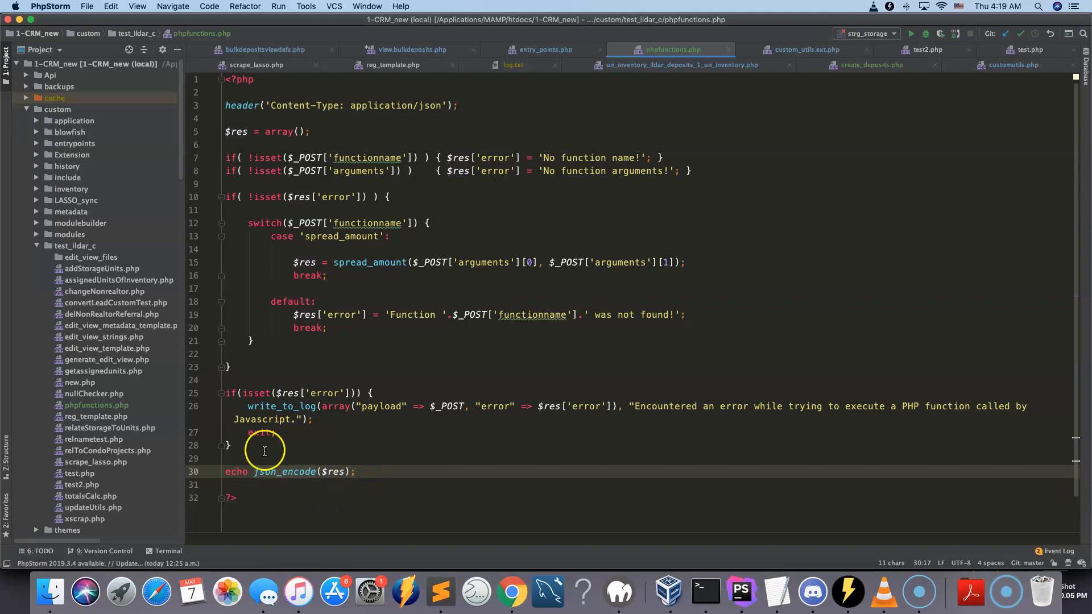
click(409, 50)
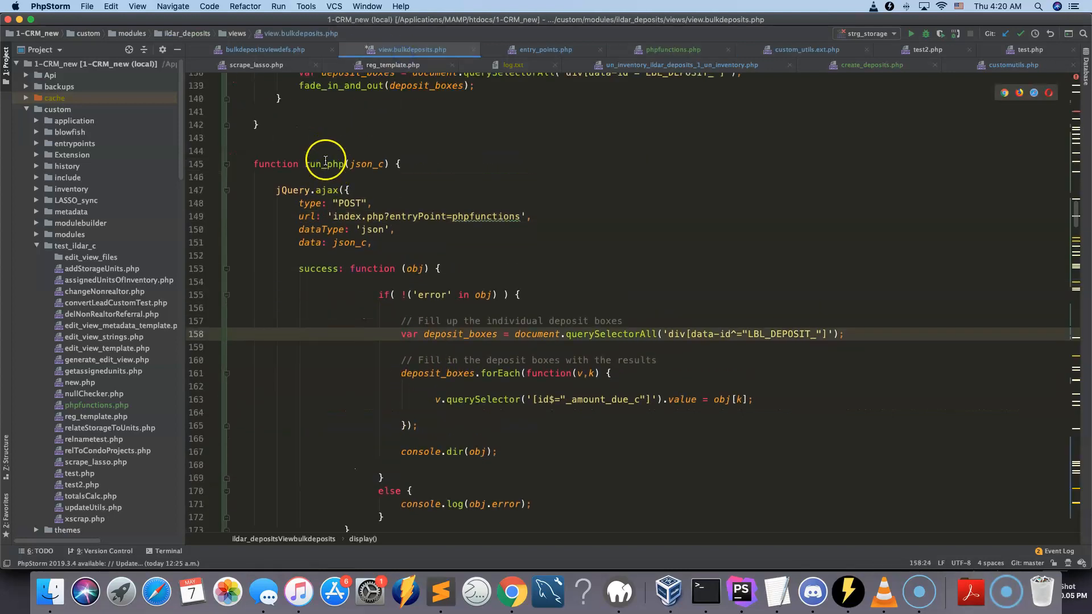
scroll(down, 3)
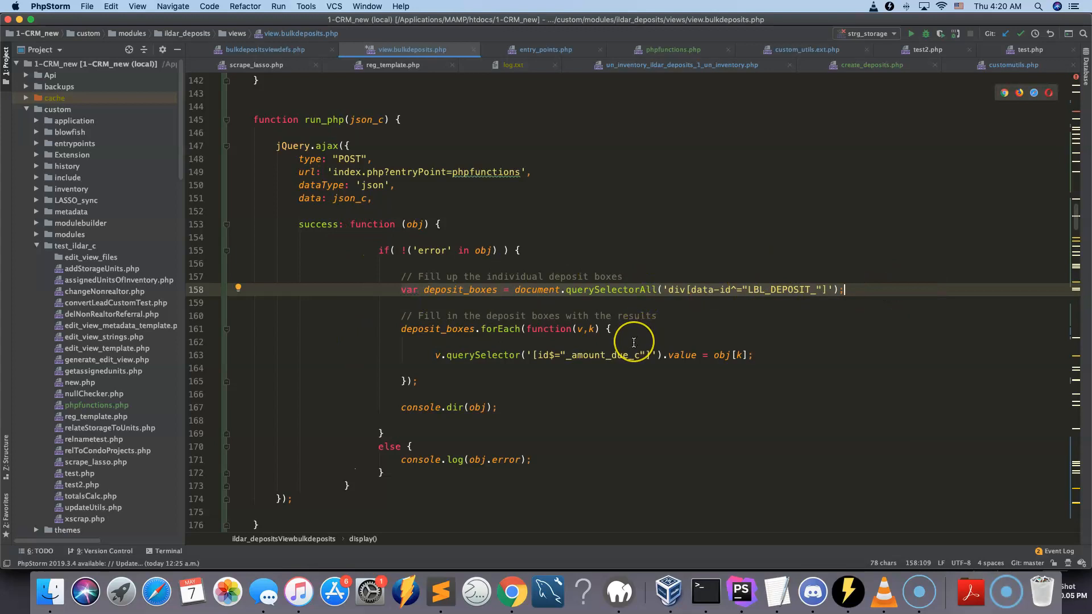
scroll(down, 3)
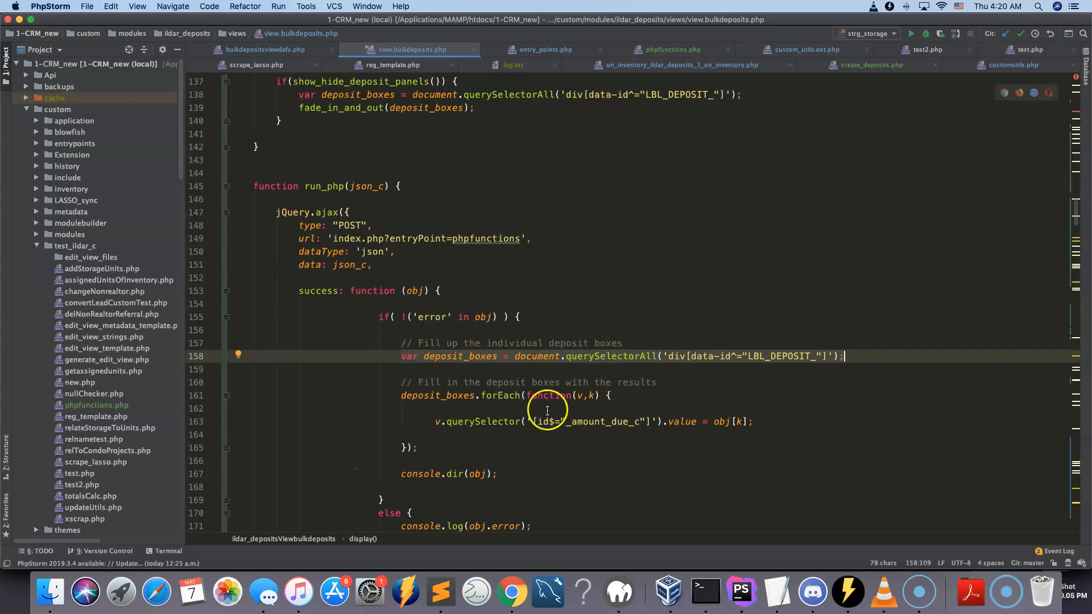
scroll(down, 3)
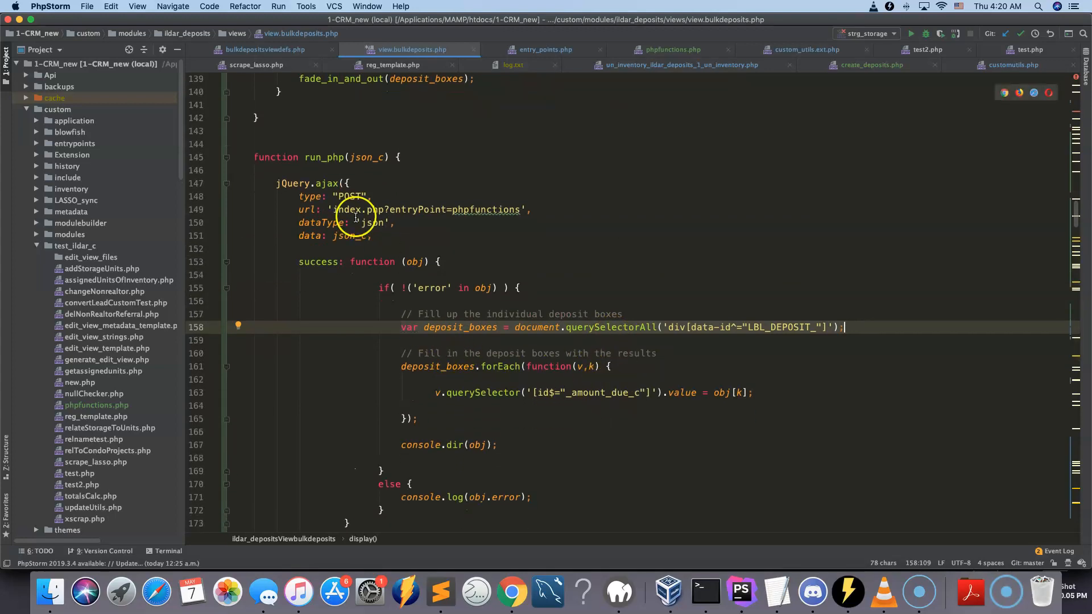
scroll(down, 3)
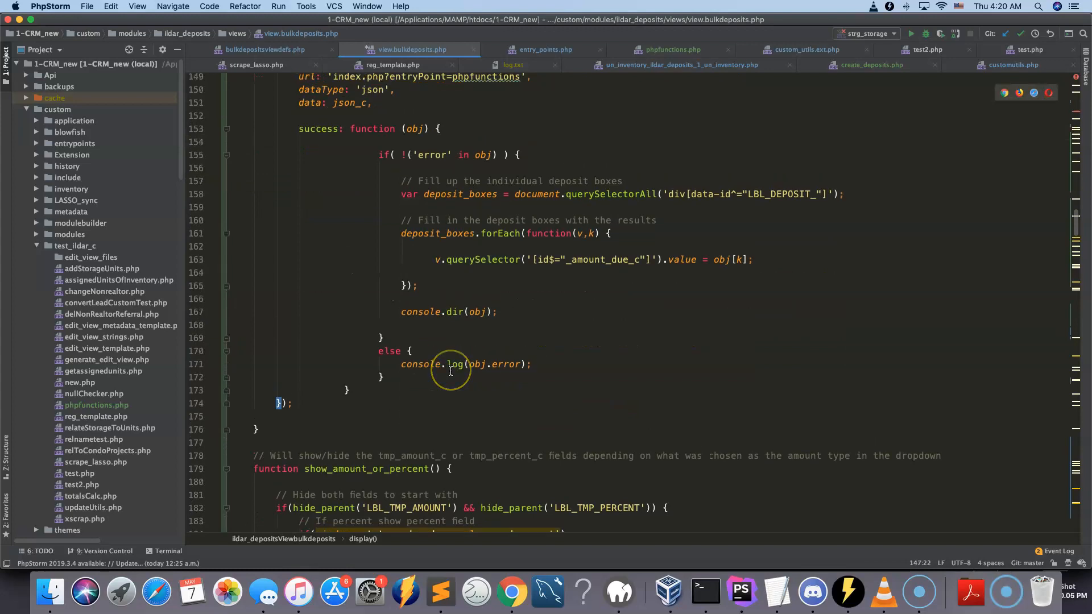